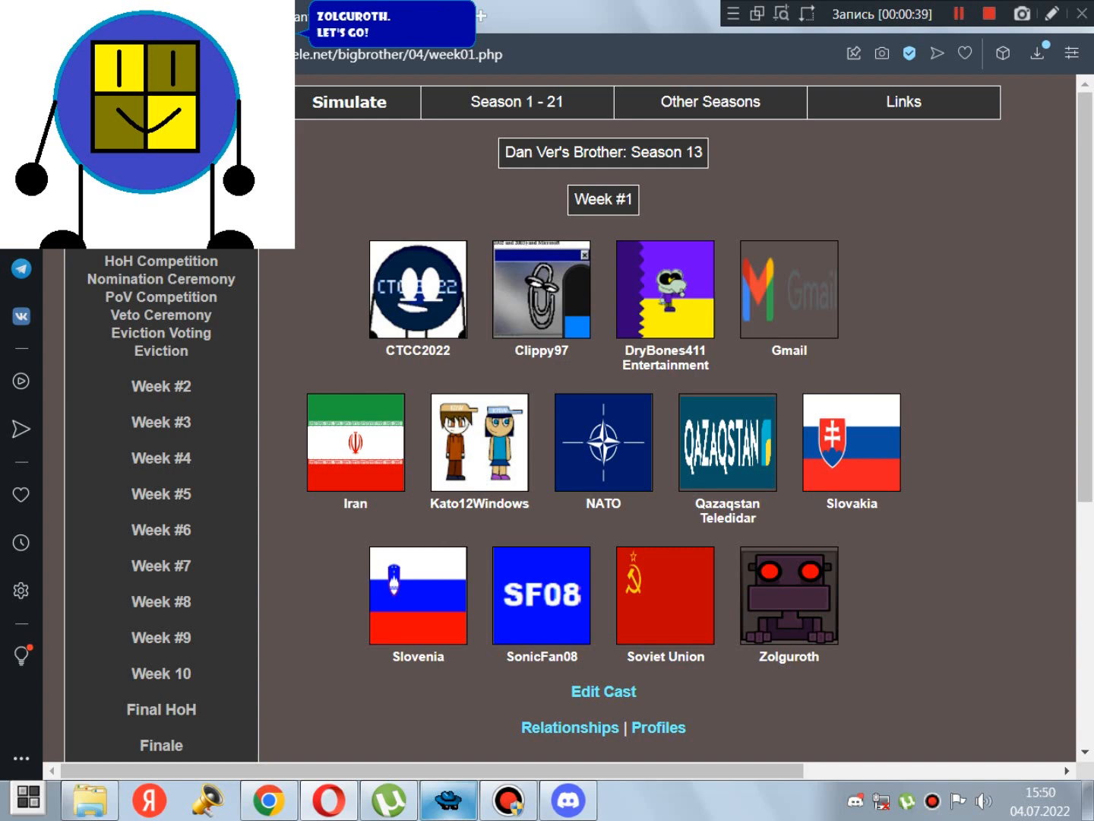
# Run week 1's HoH competition and nominations: Slovenia wins and nominates Iran and Clippy97
pyautogui.click(161, 262)
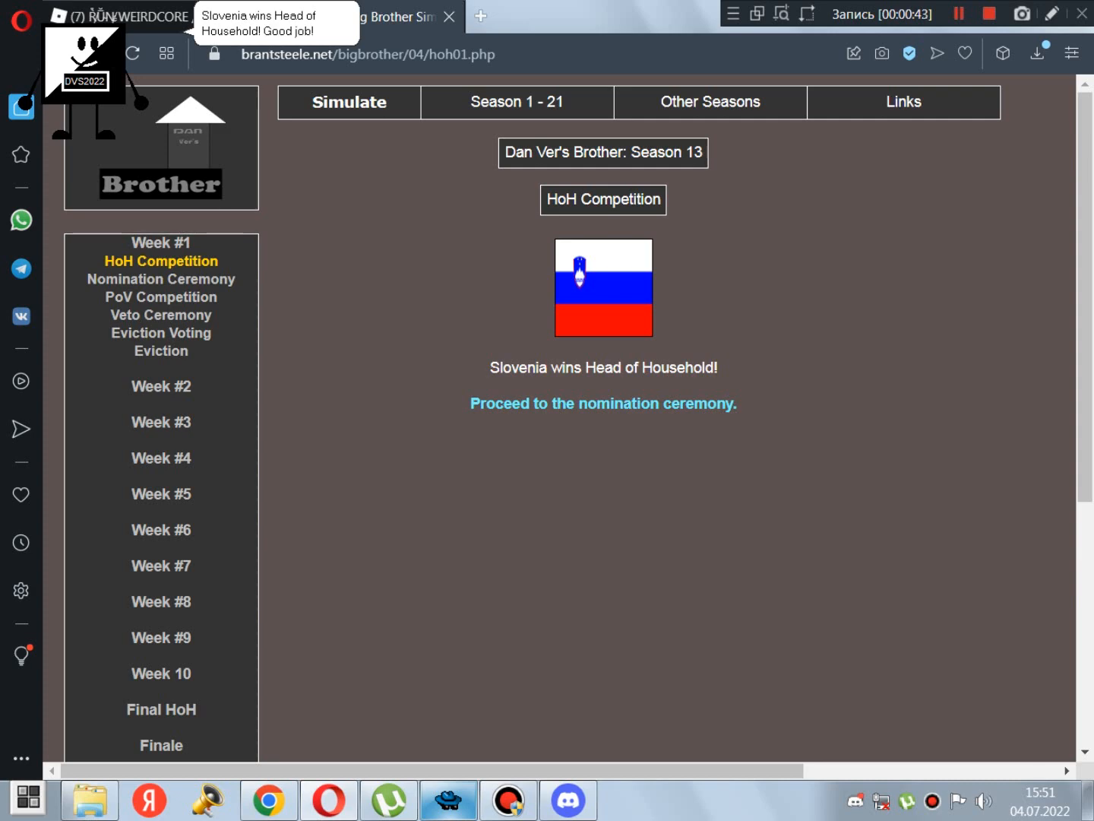
pyautogui.click(603, 404)
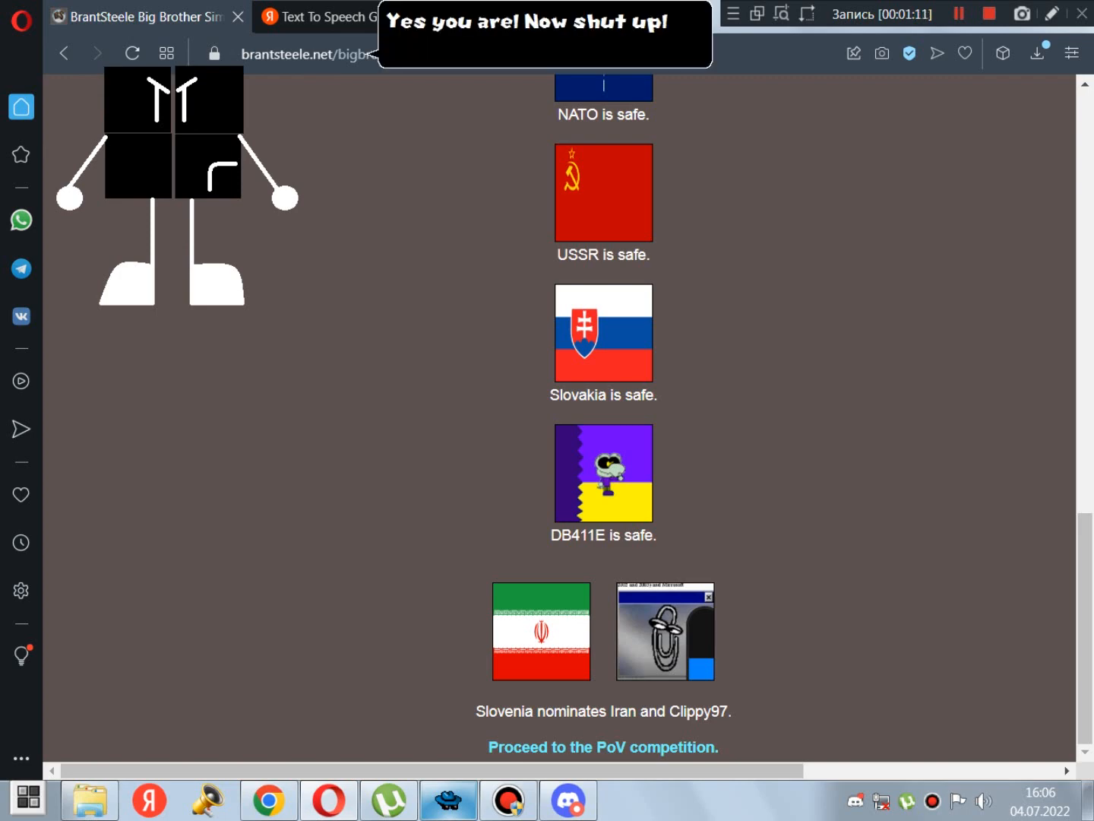
# Play week 1's veto and eviction — Qazaqstan Teledidar wins veto, Iran evicted — and advance to week 2
pyautogui.click(602, 746)
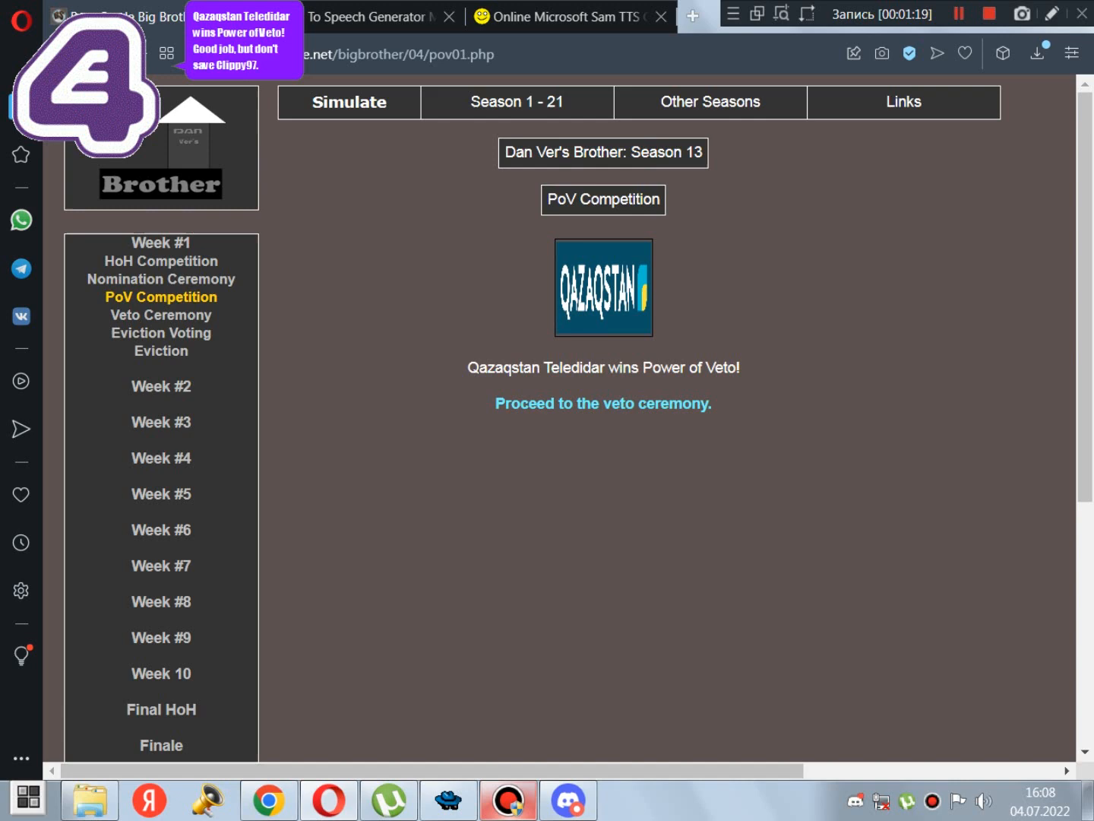
pyautogui.click(602, 404)
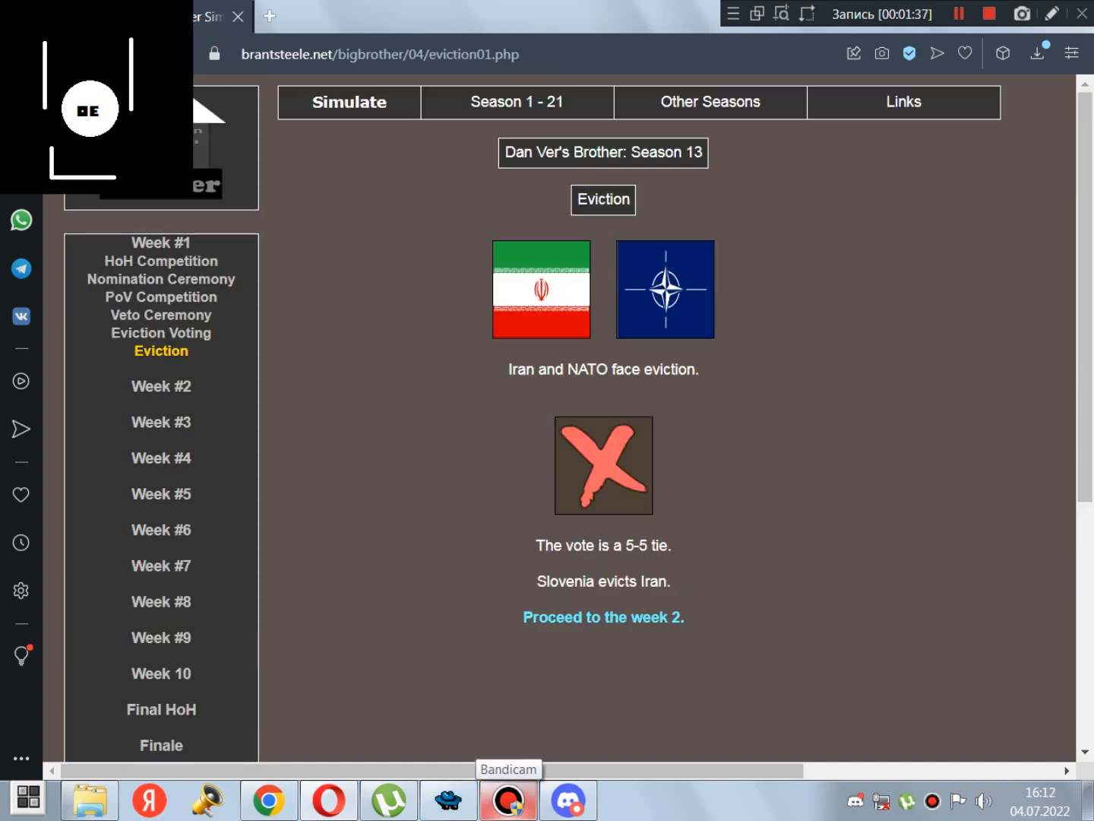
pyautogui.click(603, 617)
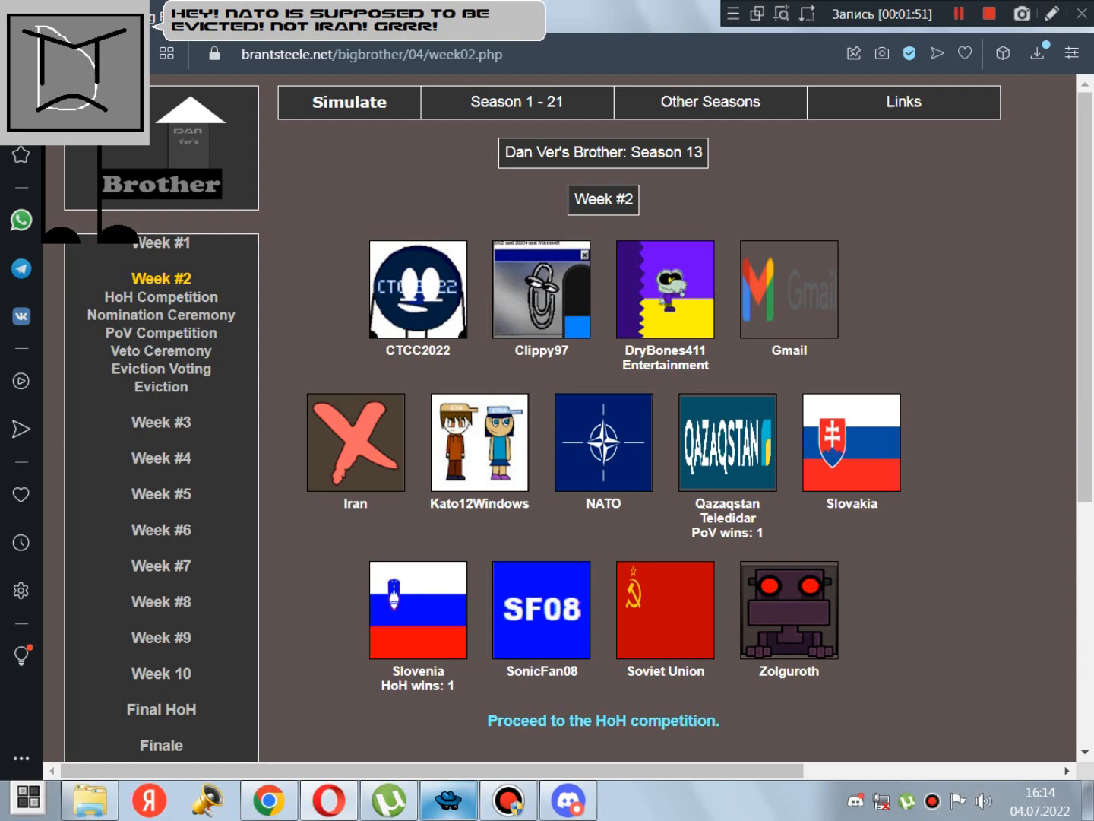
# Play week 2 — Zolguroth HoH, USSR uses veto, NATO evicted 5-4 — and advance to week 3
pyautogui.click(603, 720)
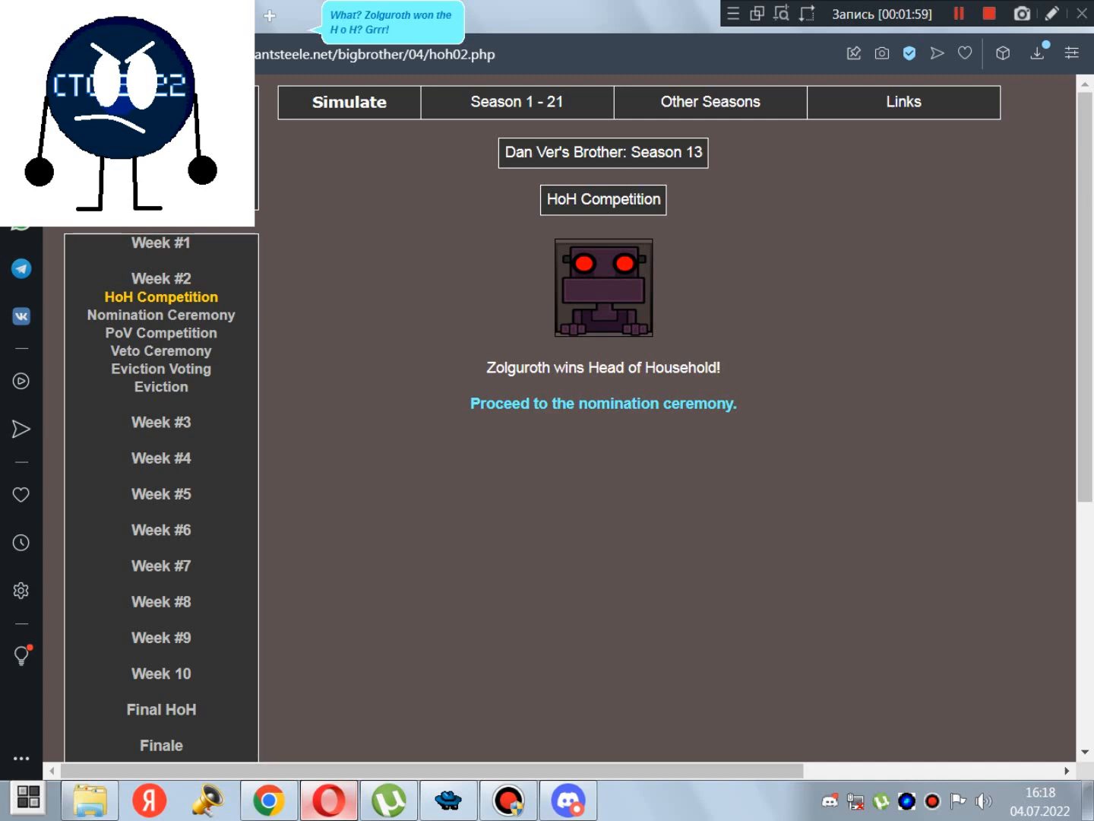
pyautogui.click(603, 404)
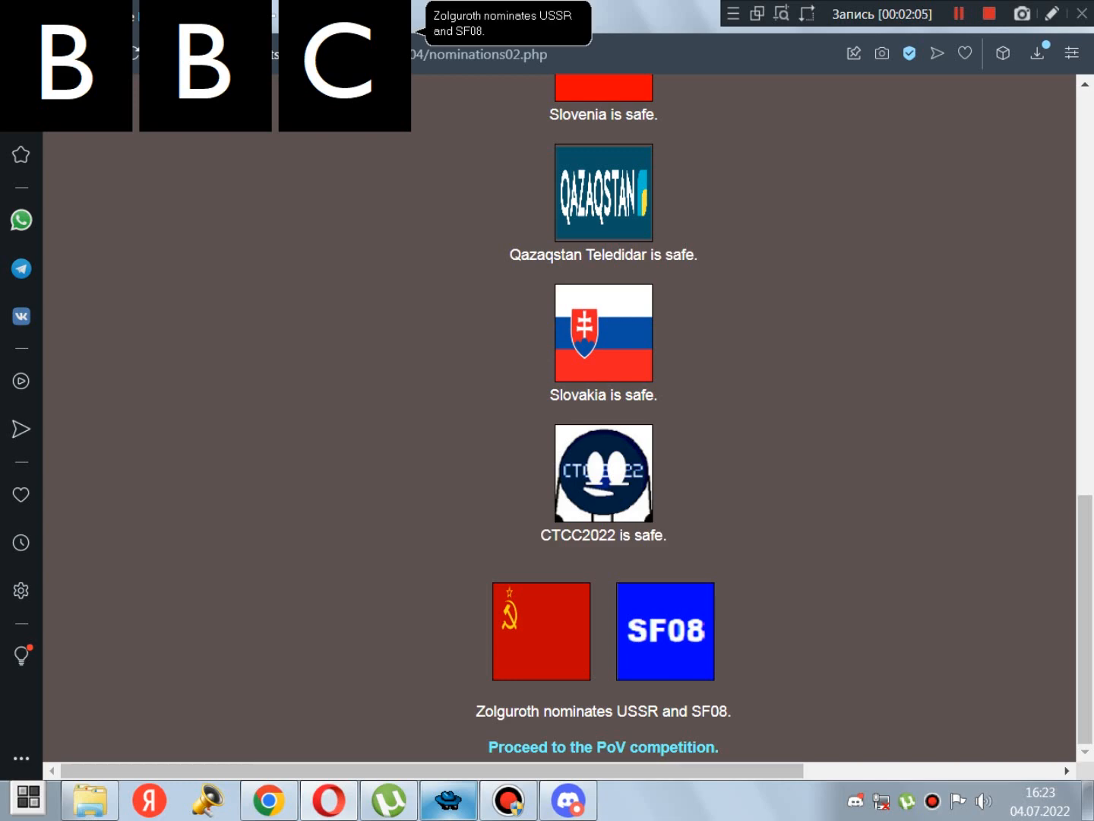
pyautogui.click(603, 746)
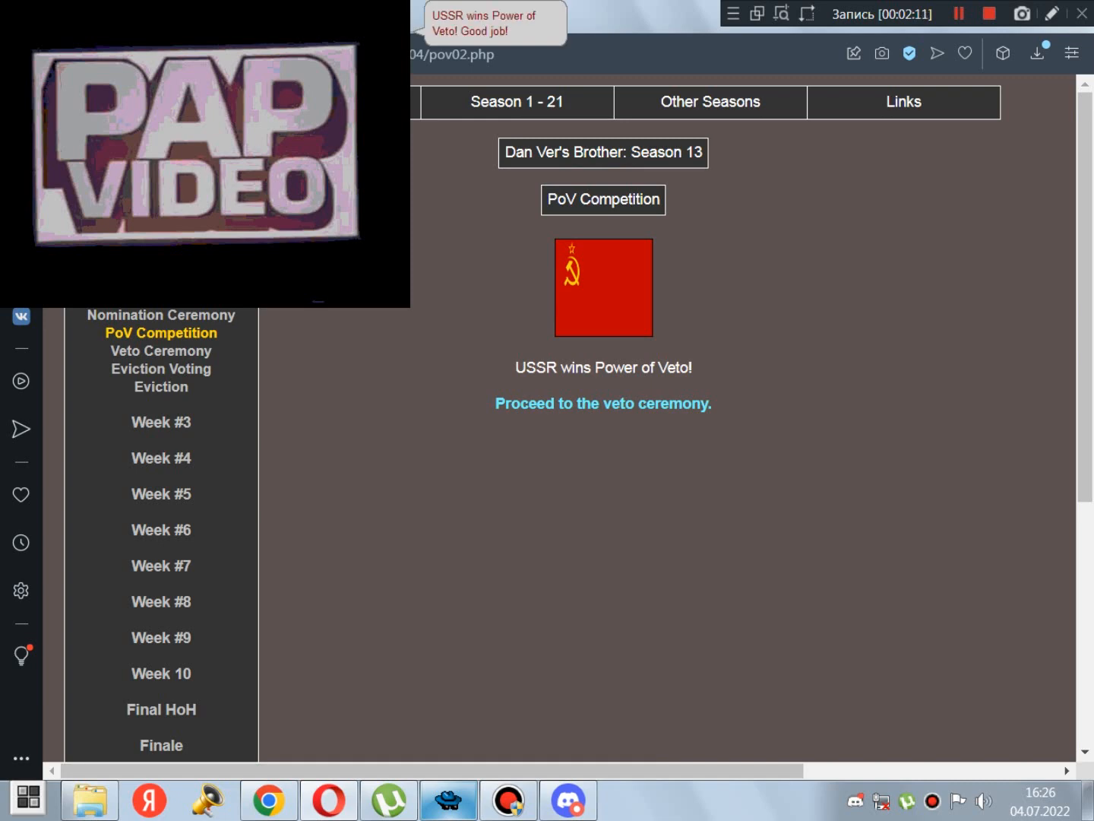
pyautogui.click(602, 404)
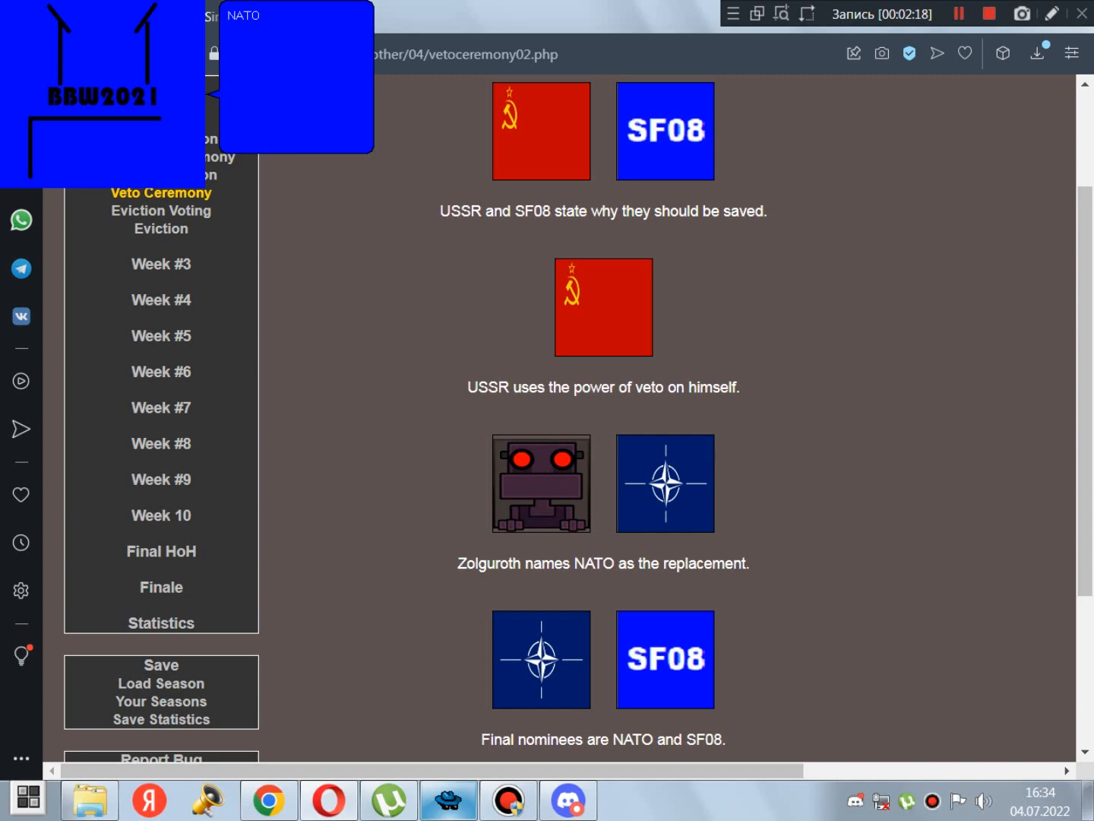
pyautogui.click(162, 231)
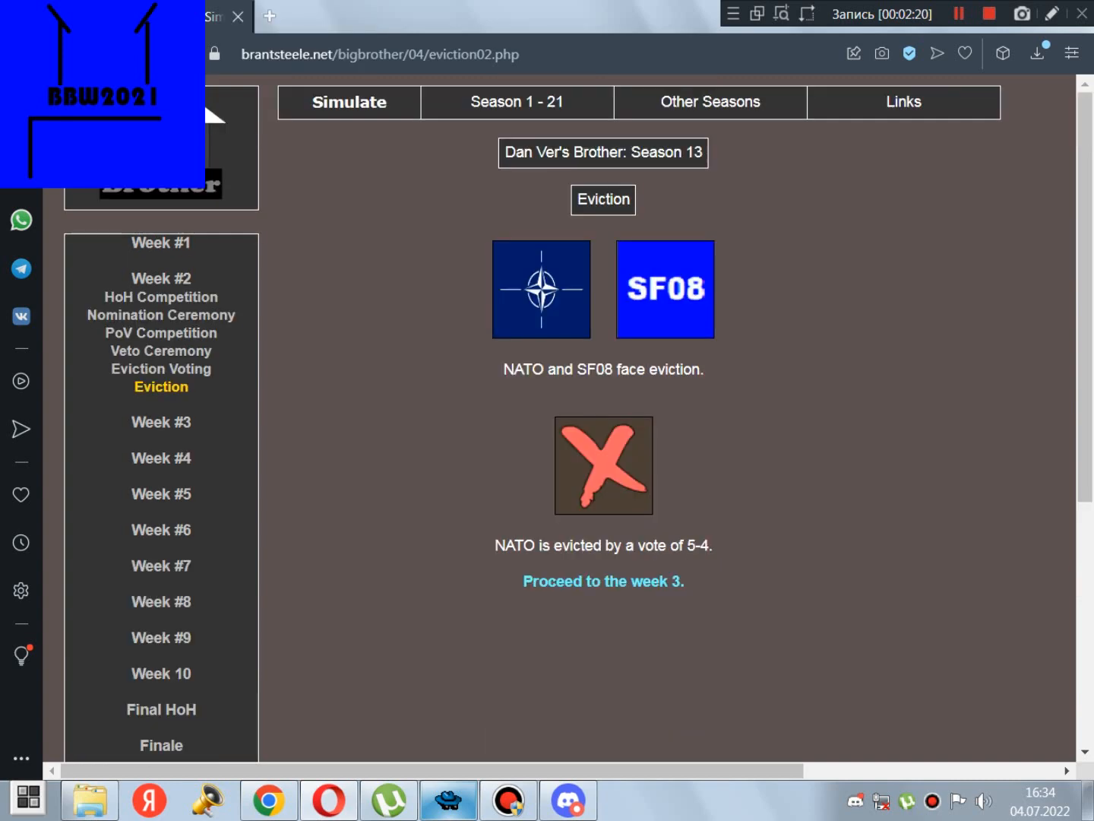
pyautogui.click(604, 581)
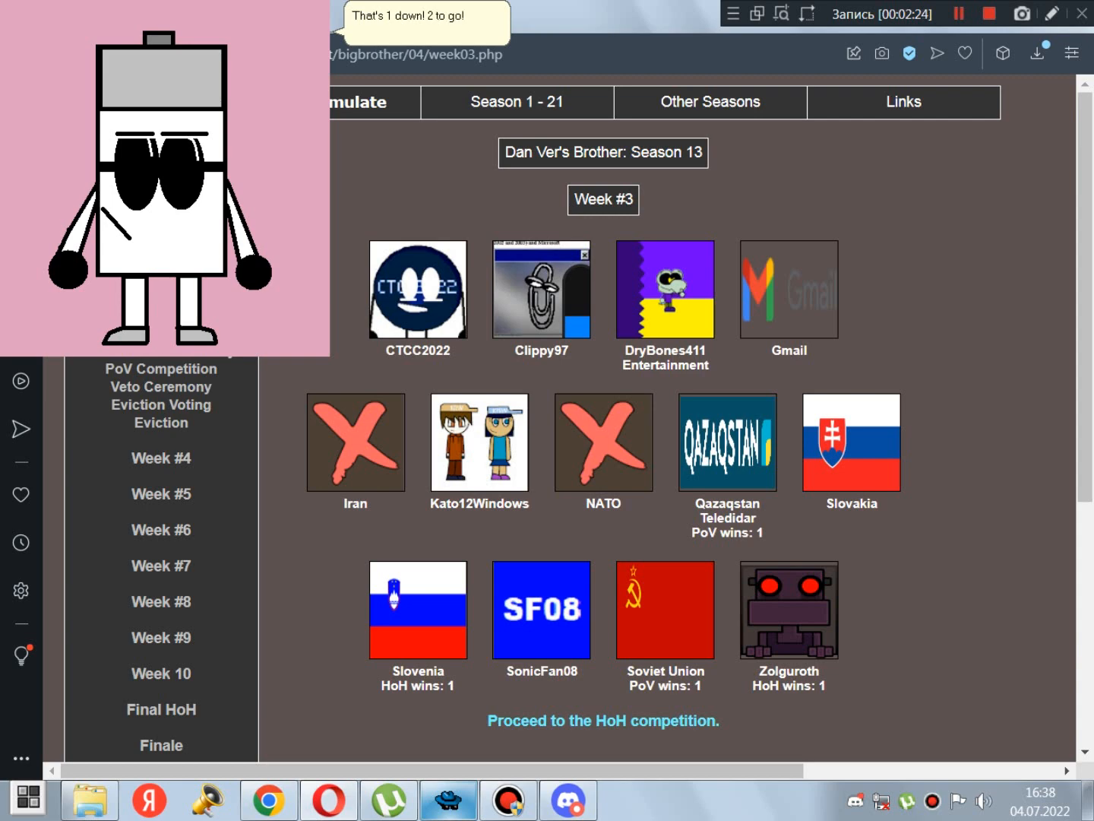
# Run week 3's HoH competition, won by Kato12Windows, briefly checking the Microsoft Sam TTS tab
pyautogui.click(602, 720)
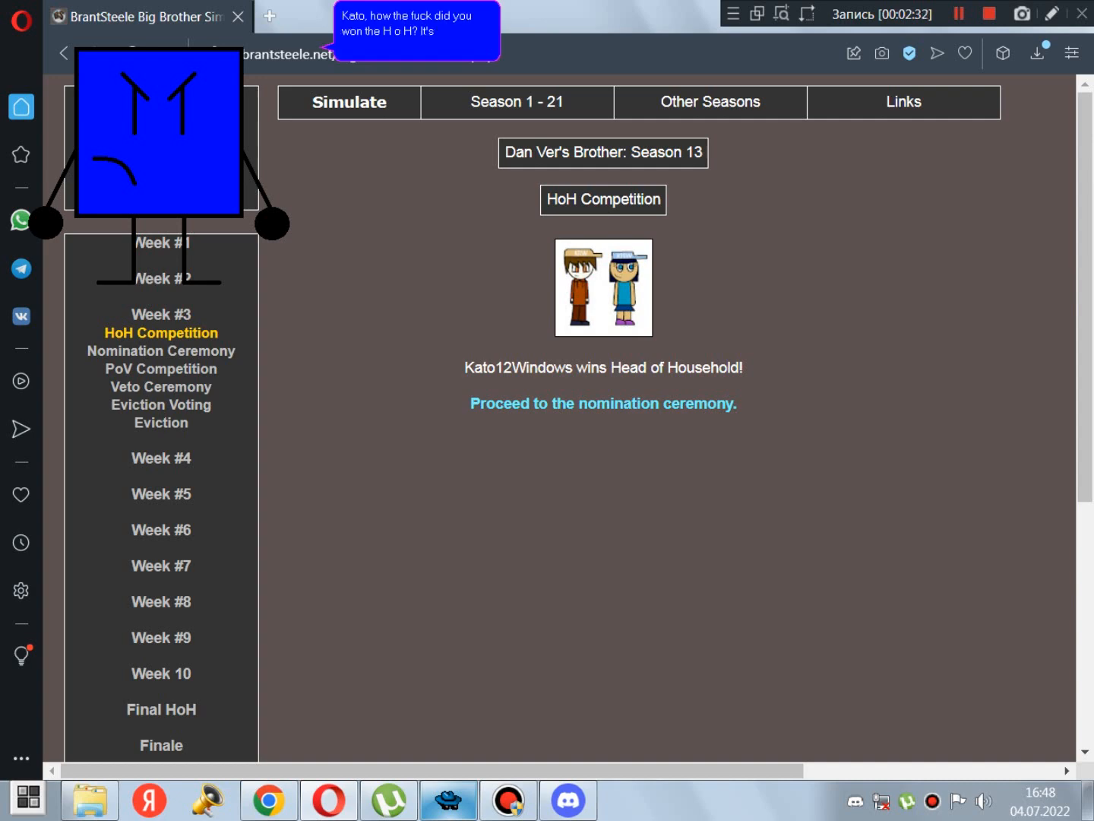
pyautogui.click(570, 17)
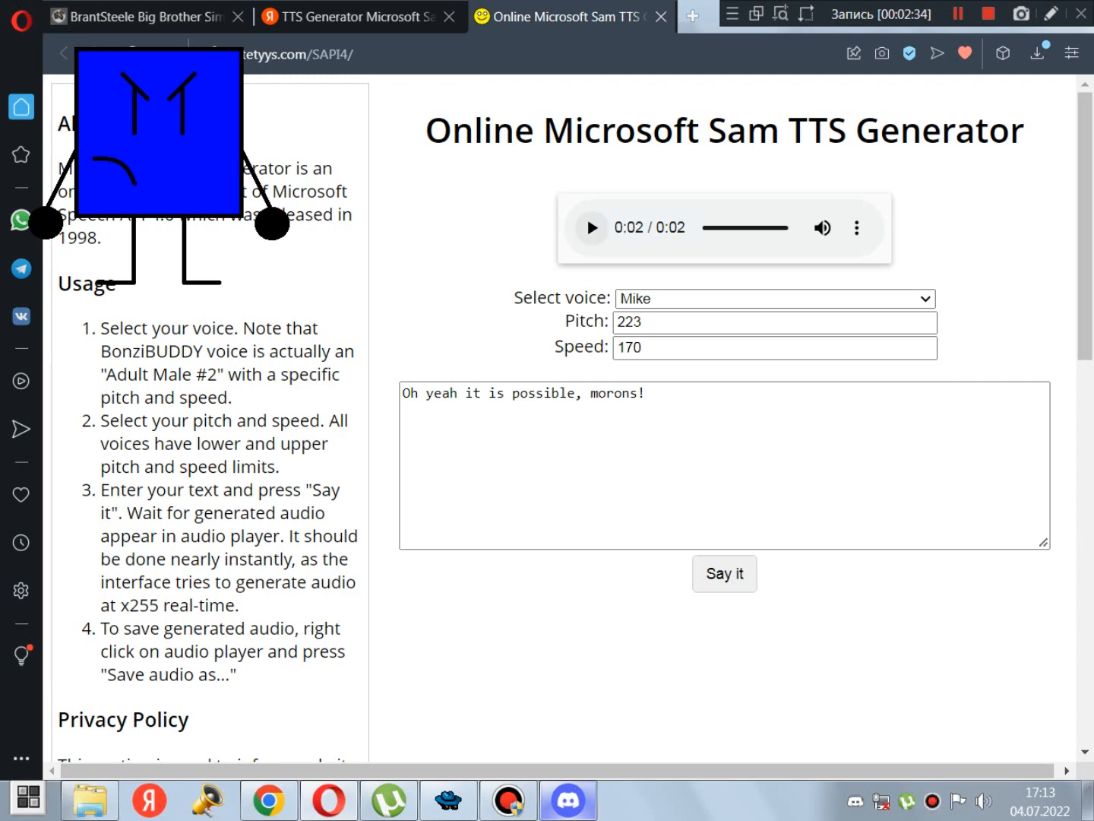
pyautogui.click(137, 15)
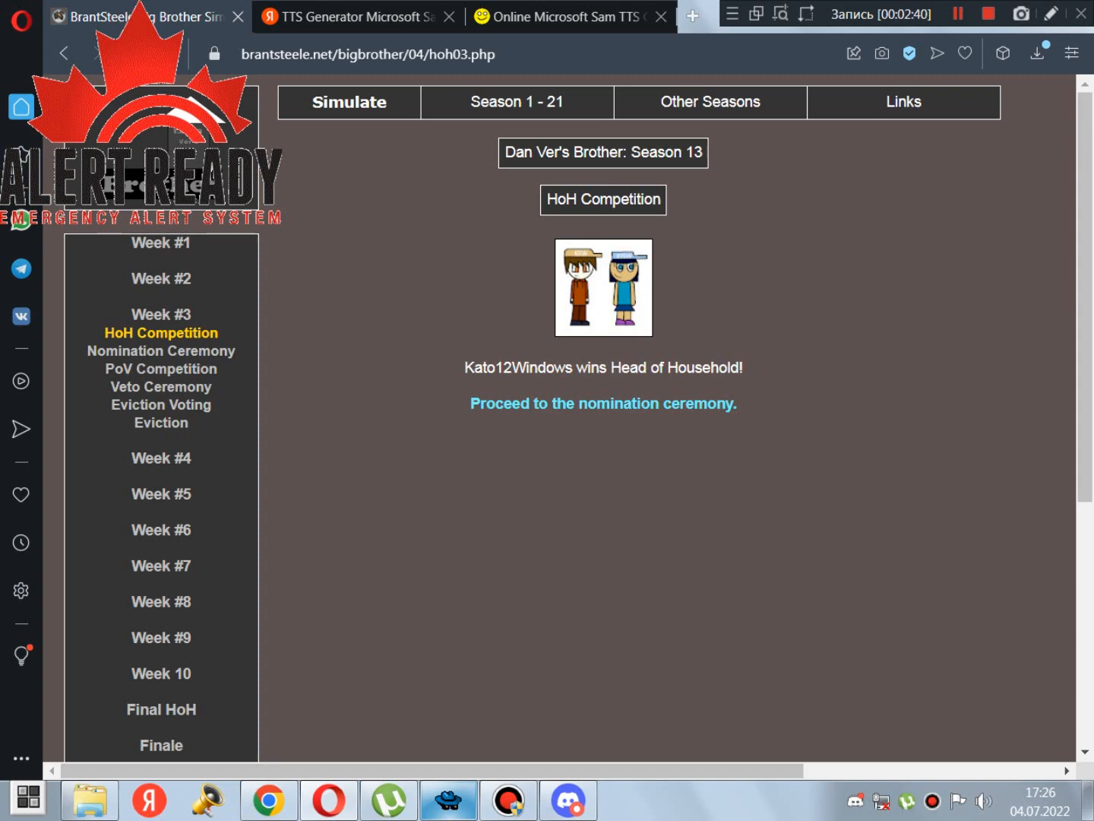
pyautogui.moveTo(349, 16)
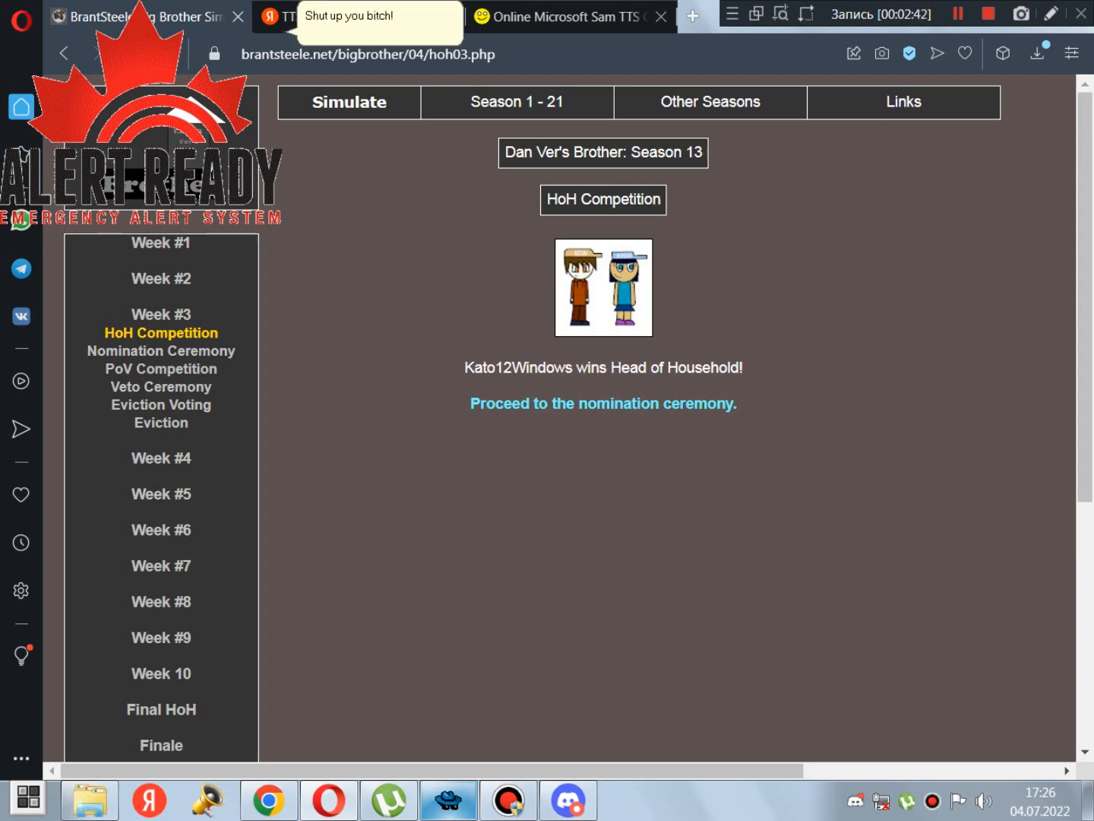
# Play week 3's nominations, veto and eviction — Zolguroth wins veto, Qazaqstan Teledidar evicted — and advance to week 4
pyautogui.click(602, 404)
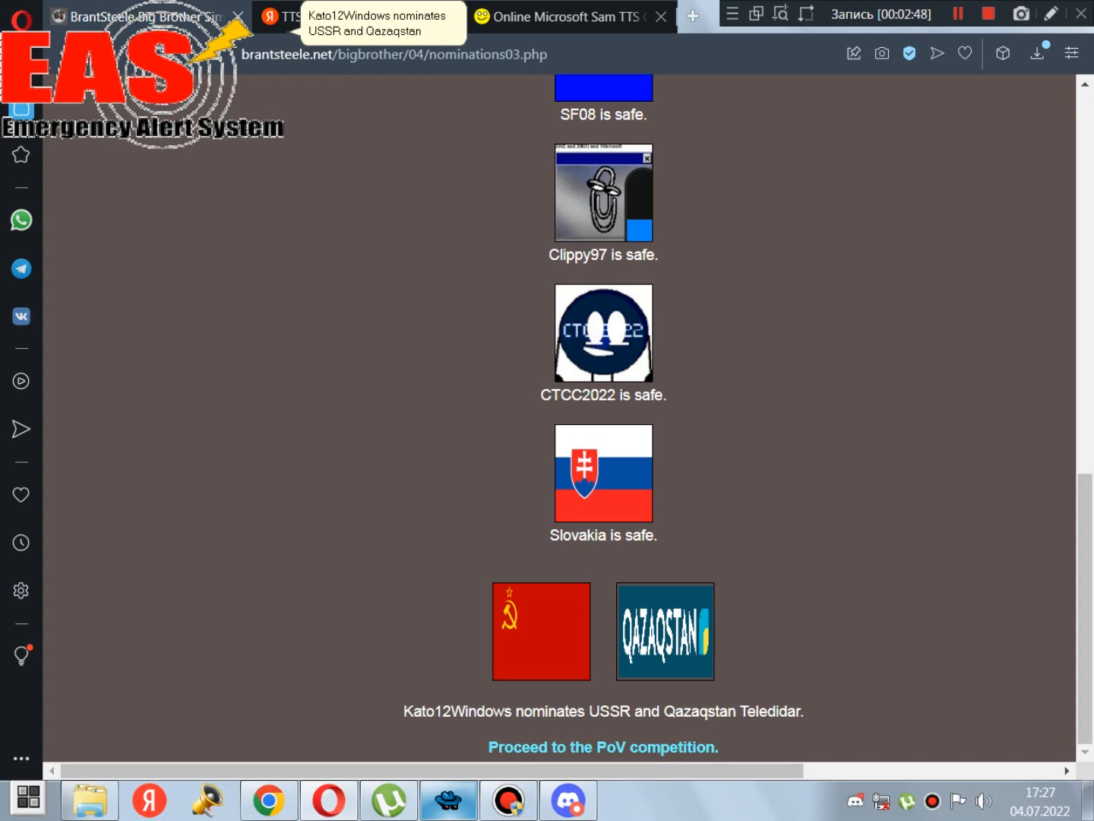
pyautogui.click(602, 746)
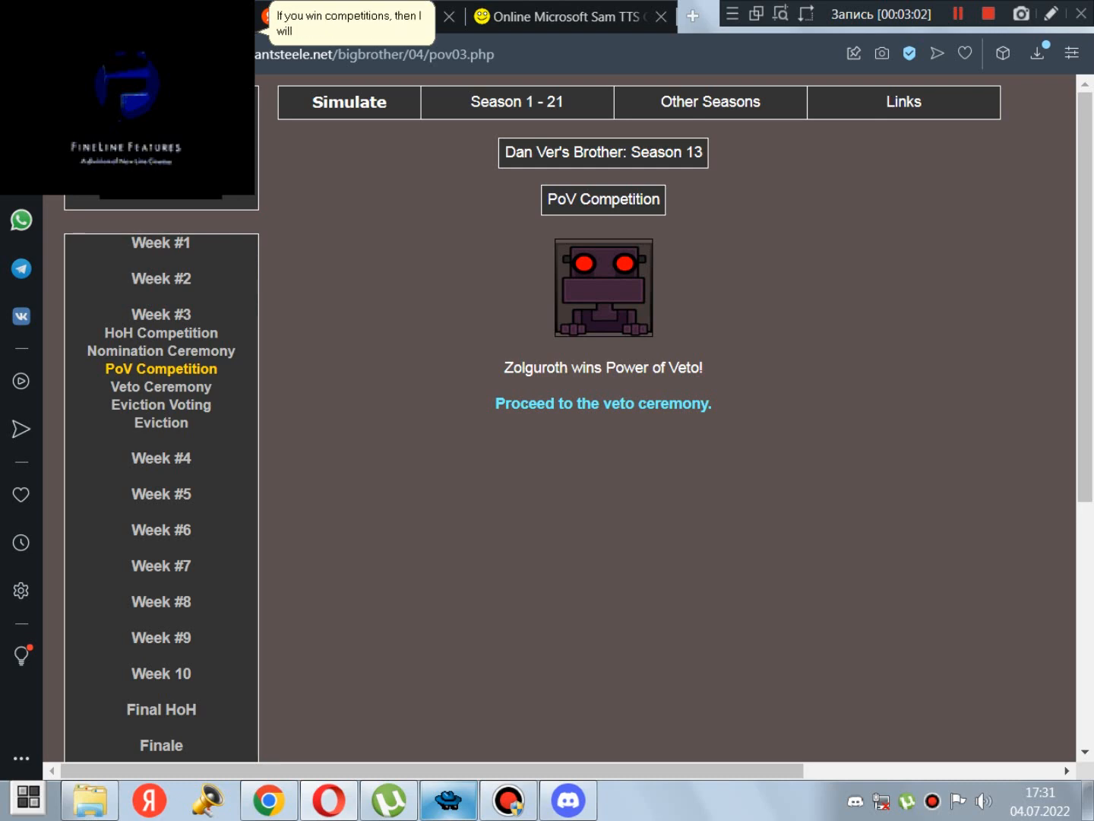
pyautogui.click(601, 402)
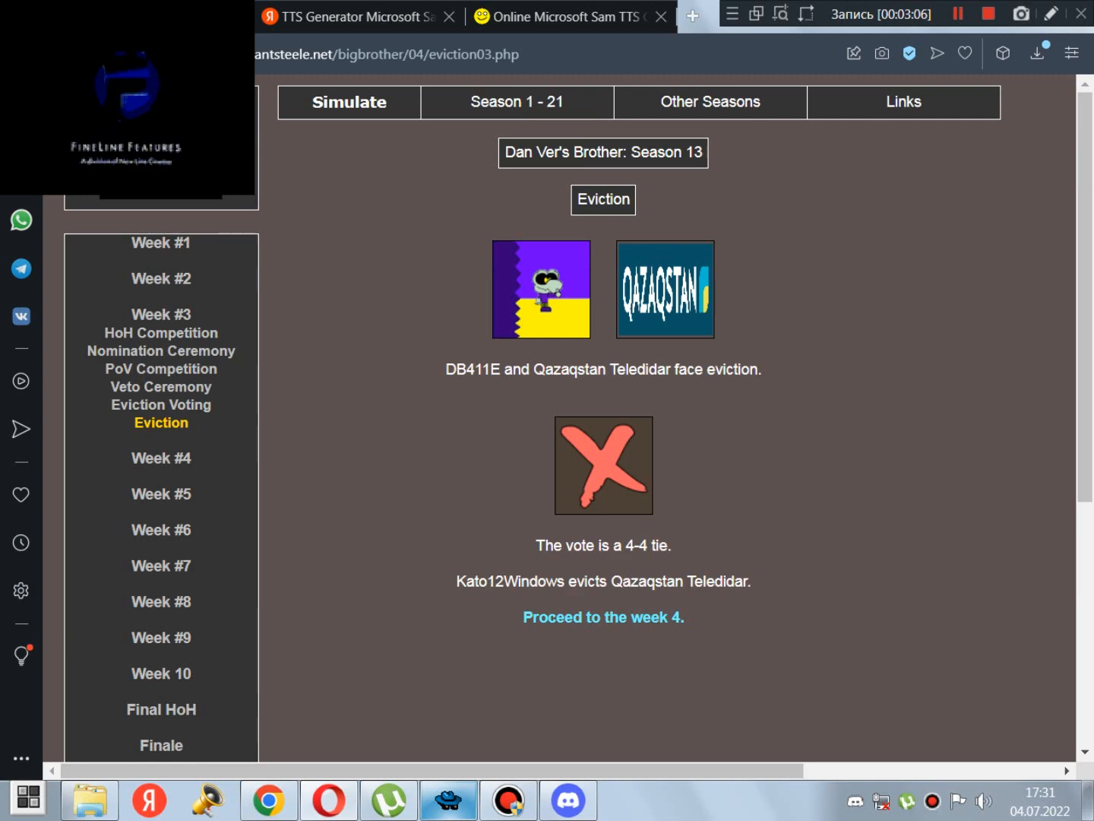
pyautogui.click(603, 617)
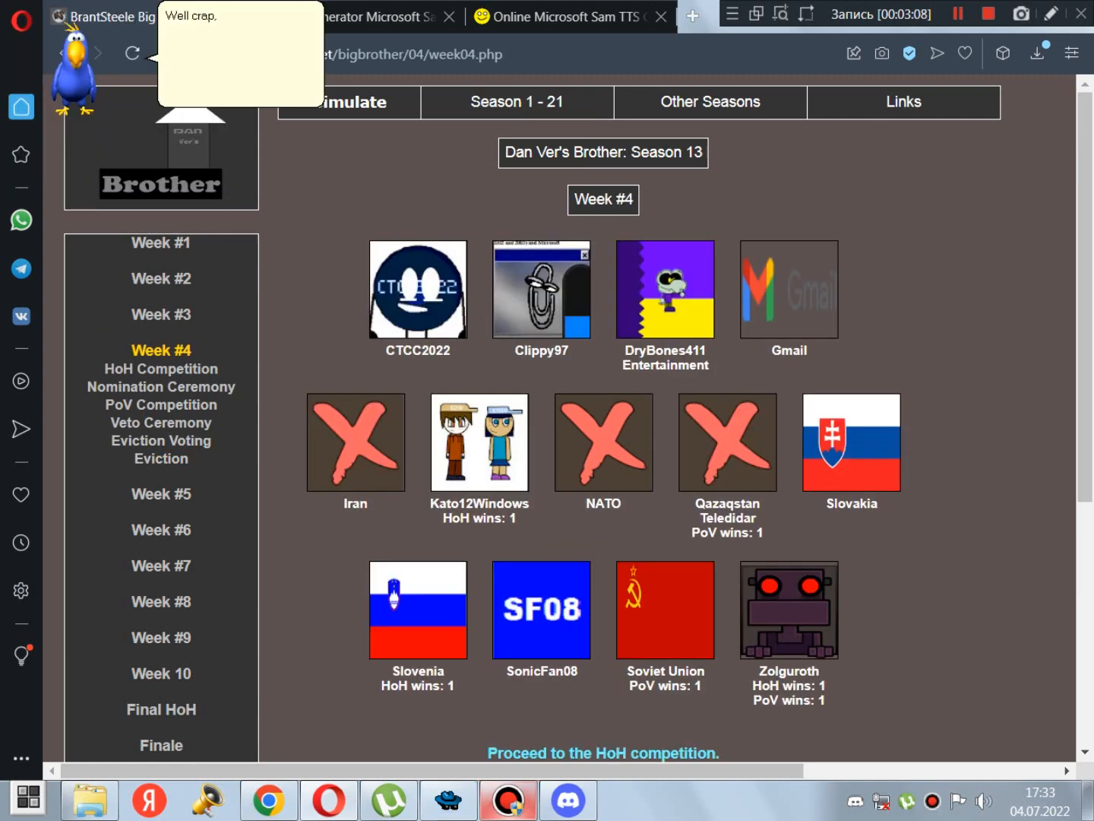